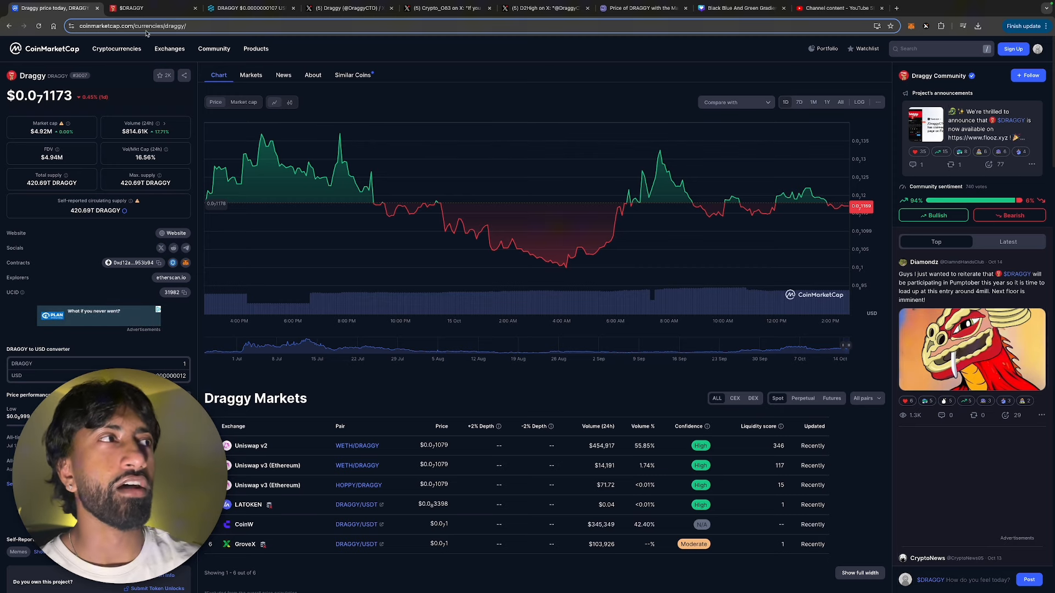
Switch from CoinMarketCap to the draggy.co website tab
{"action": "left_click", "coordinate": [141, 9]}
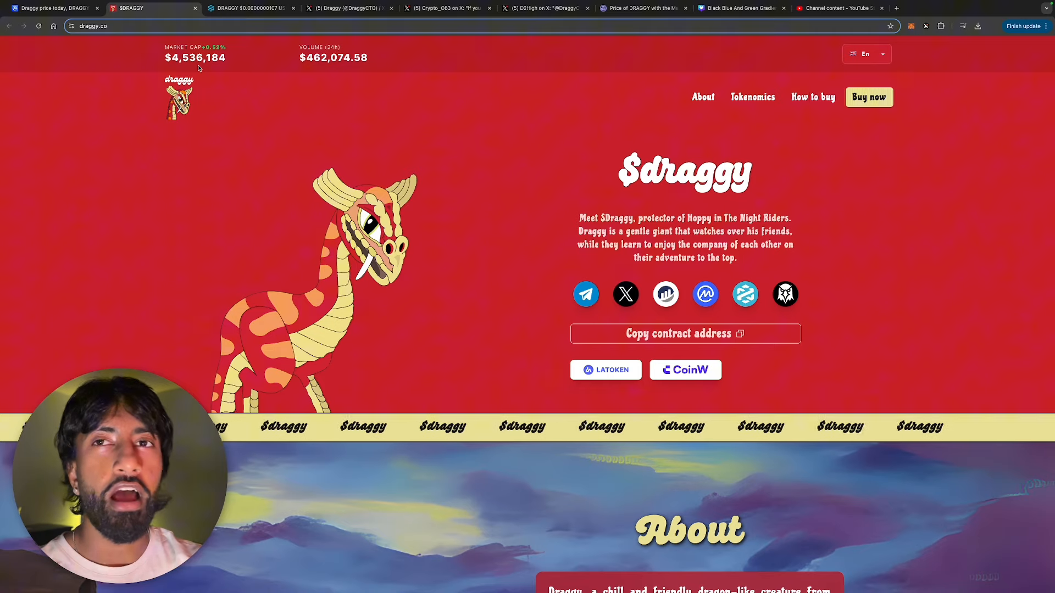
{"action": "mouse_move", "coordinate": [452, 152]}
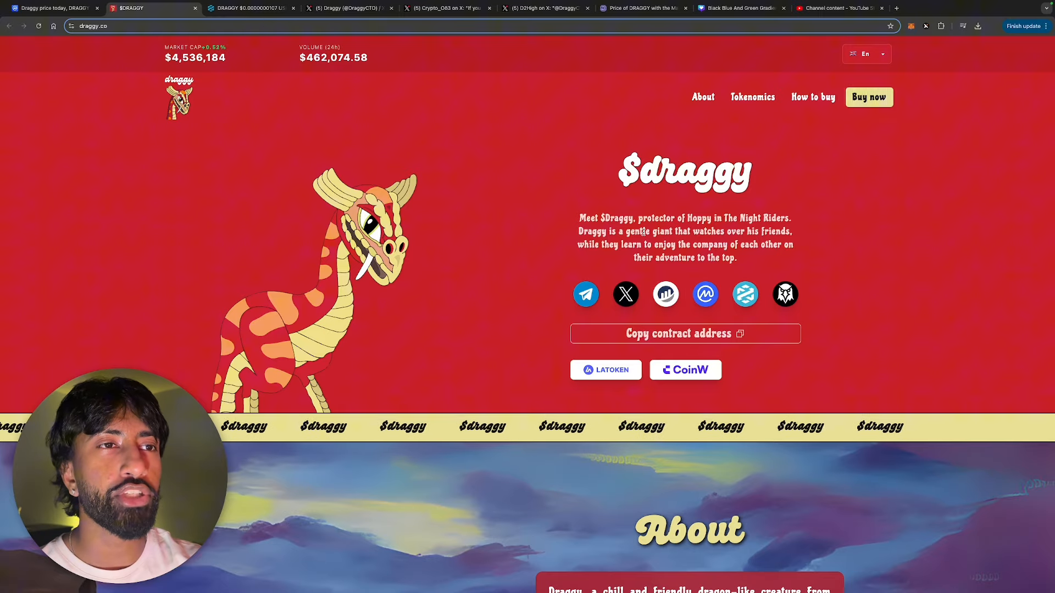
Scroll past the $draggy hero banner to the friendly dragon-like creature About story
{"action": "scroll", "scroll_direction": "down", "scroll_amount": 3}
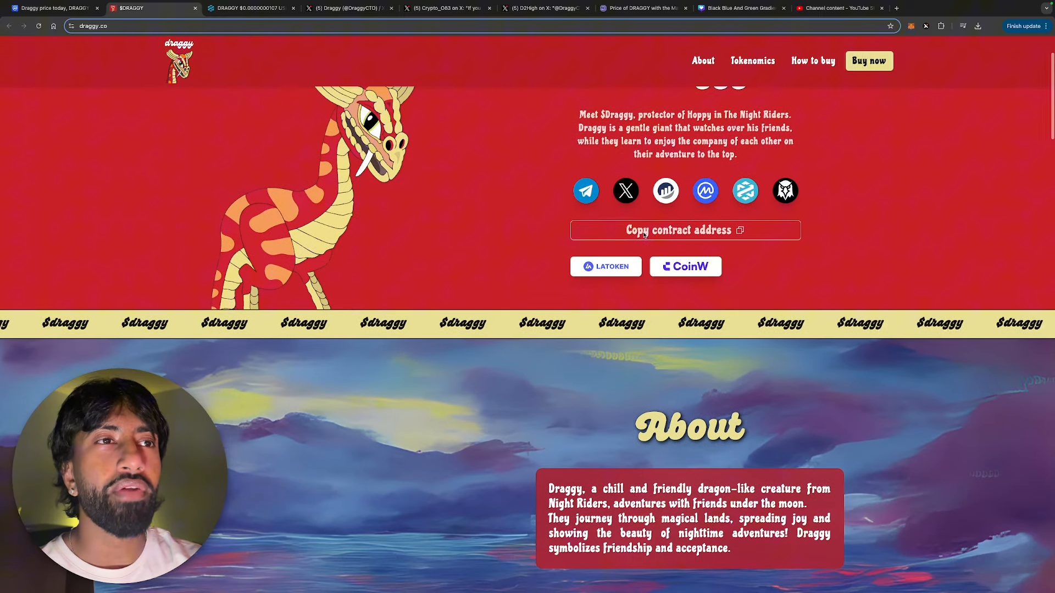
{"action": "scroll", "scroll_direction": "down", "scroll_amount": 3}
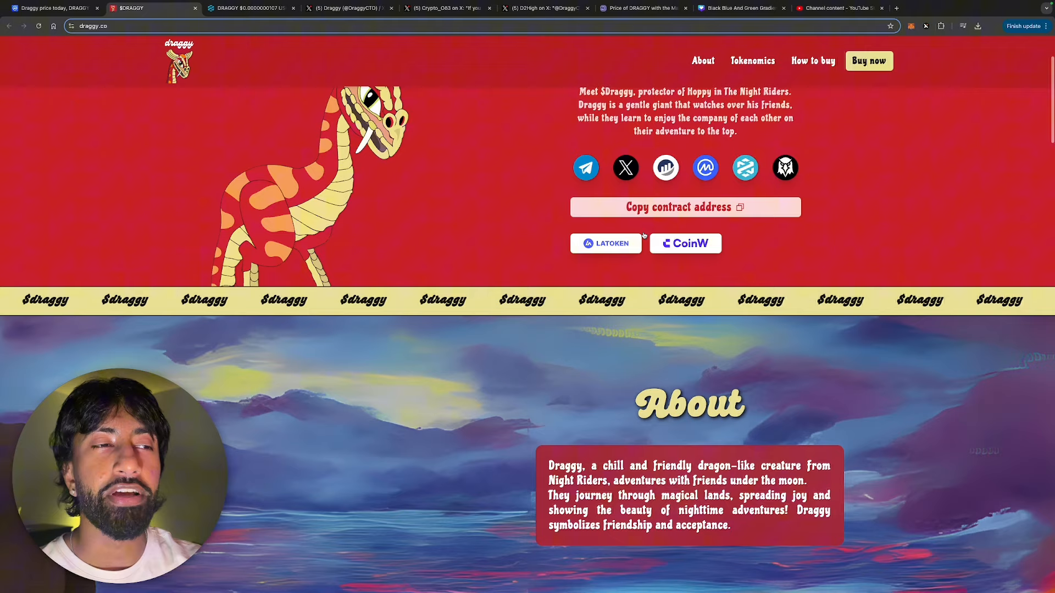
{"action": "scroll", "scroll_direction": "down", "scroll_amount": 3}
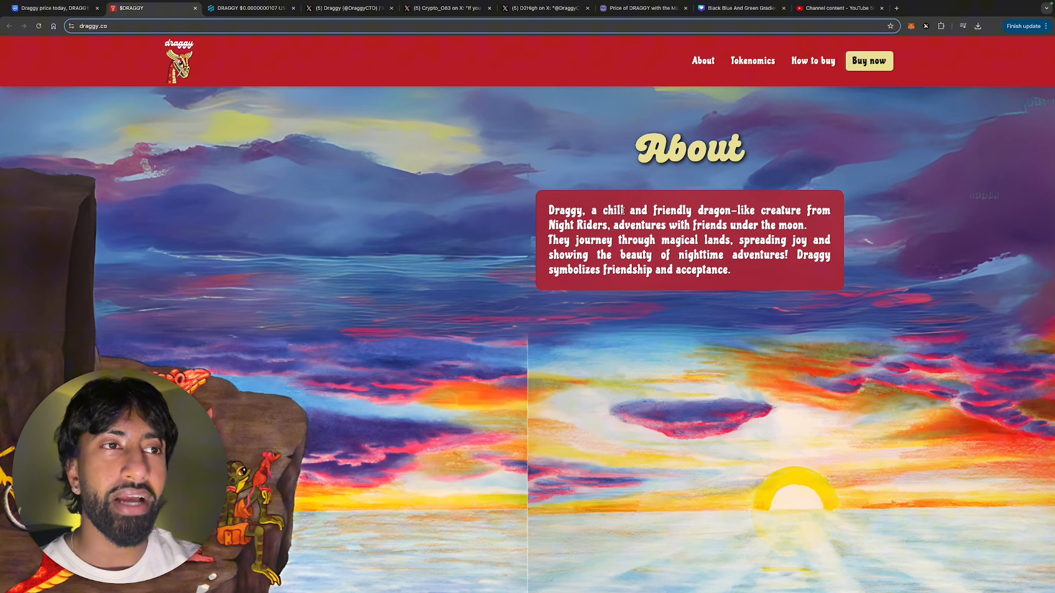
{"action": "scroll", "scroll_direction": "down", "scroll_amount": 3}
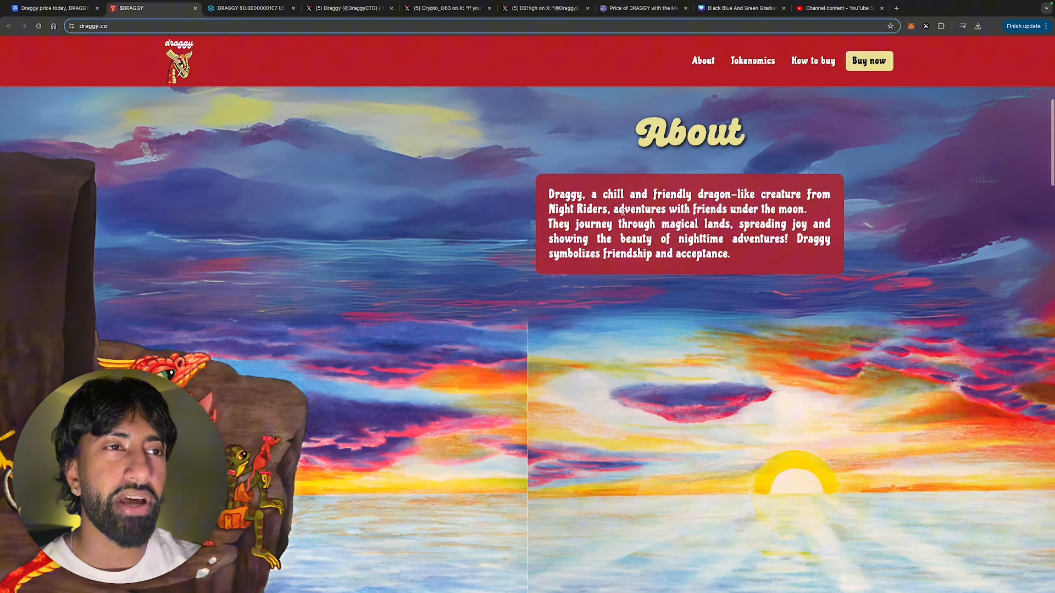
{"action": "scroll", "scroll_direction": "down", "scroll_amount": 3}
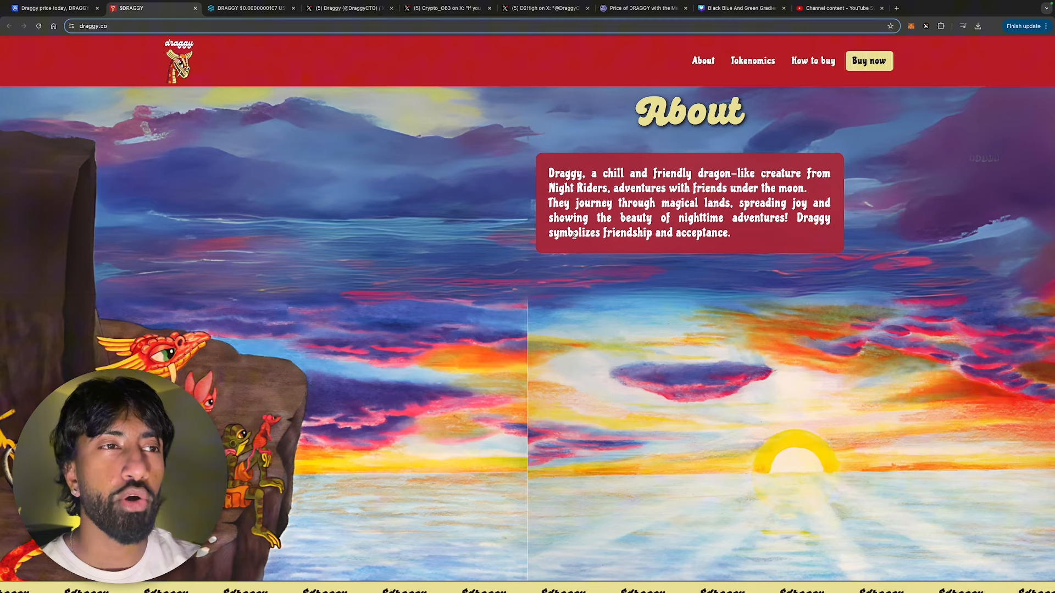
{"action": "scroll", "scroll_direction": "down", "scroll_amount": 3}
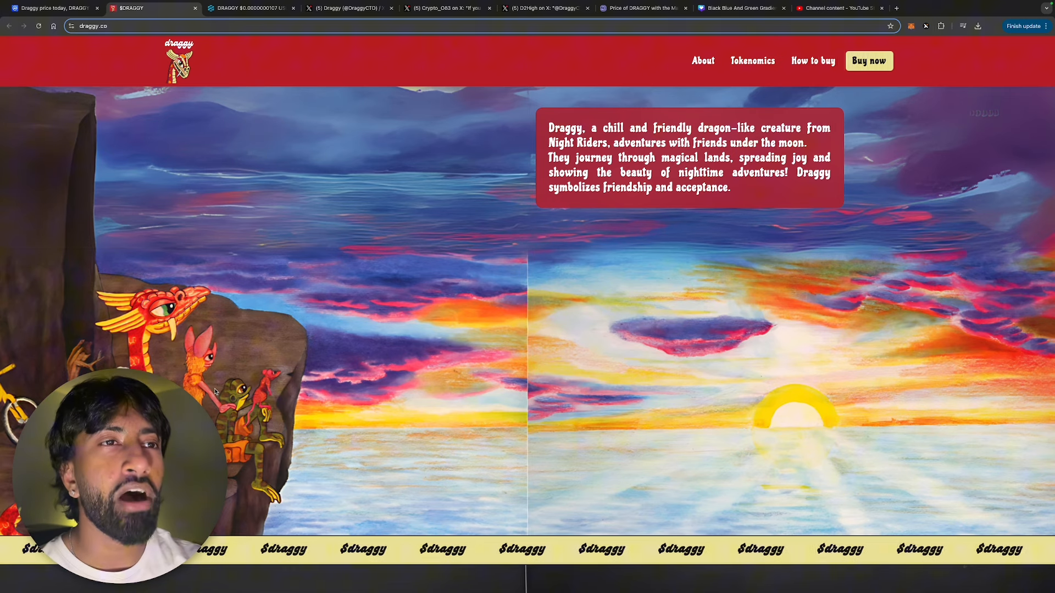
{"action": "scroll", "scroll_direction": "down", "scroll_amount": 3}
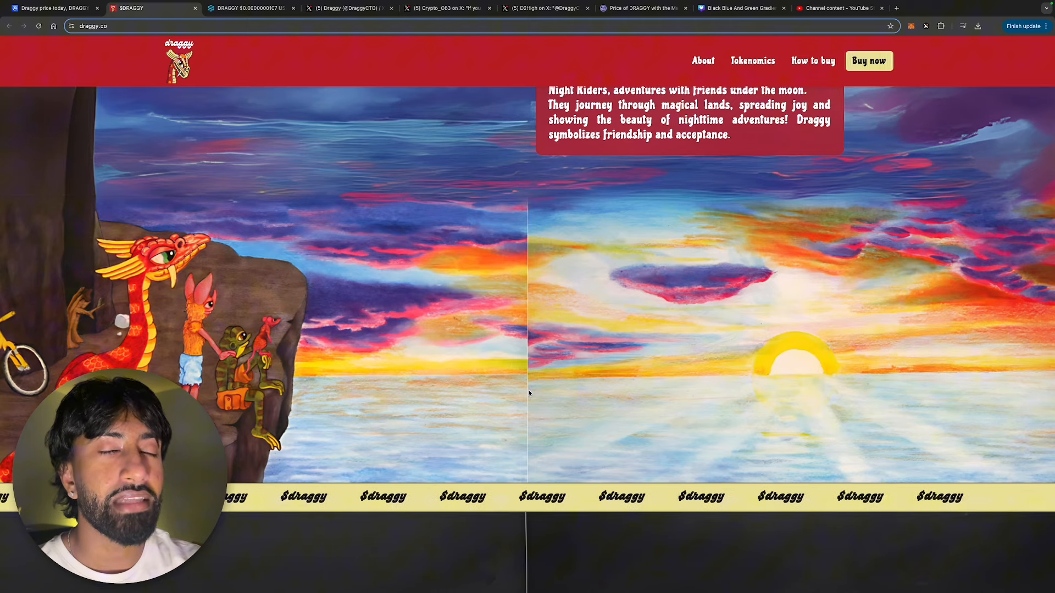
Read the Tokenomics and How to buy sections, then return to CoinMarketCap
{"action": "scroll", "scroll_direction": "down", "scroll_amount": 3}
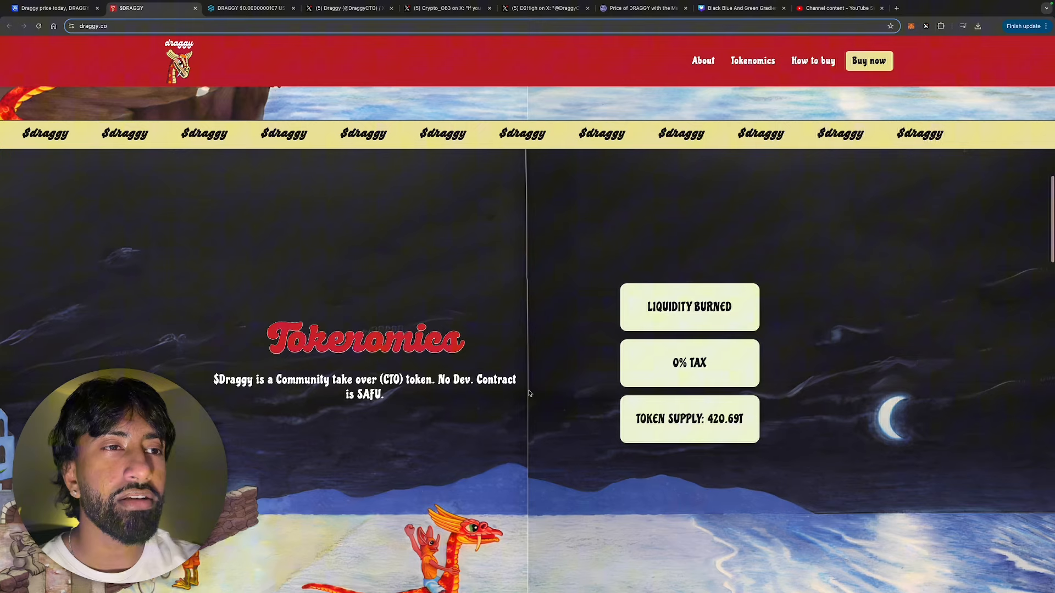
{"action": "scroll", "scroll_direction": "down", "scroll_amount": 3}
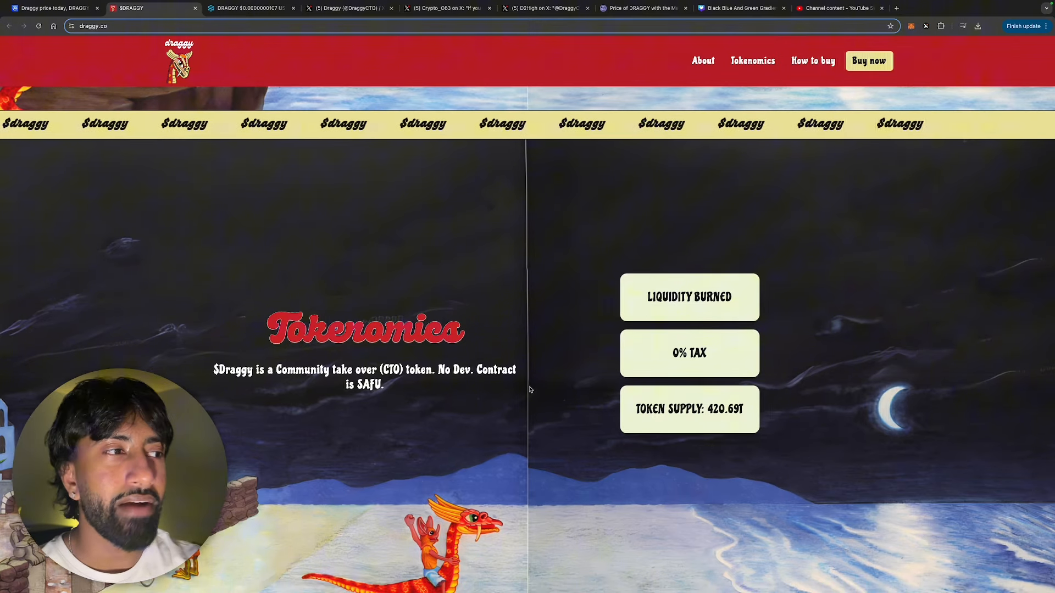
{"action": "mouse_move", "coordinate": [448, 374]}
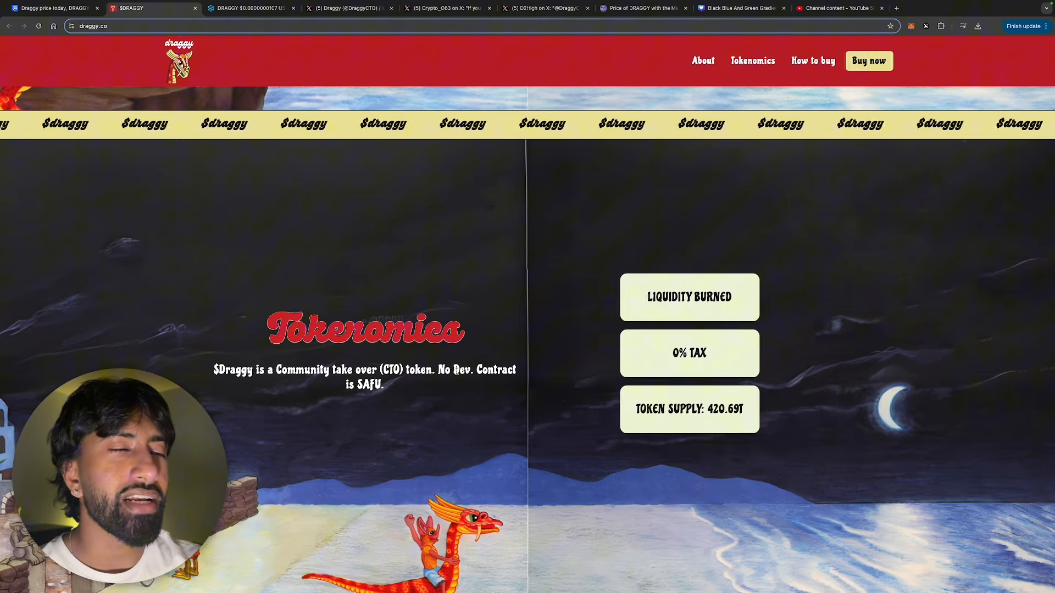
{"action": "scroll", "scroll_direction": "down", "scroll_amount": 3}
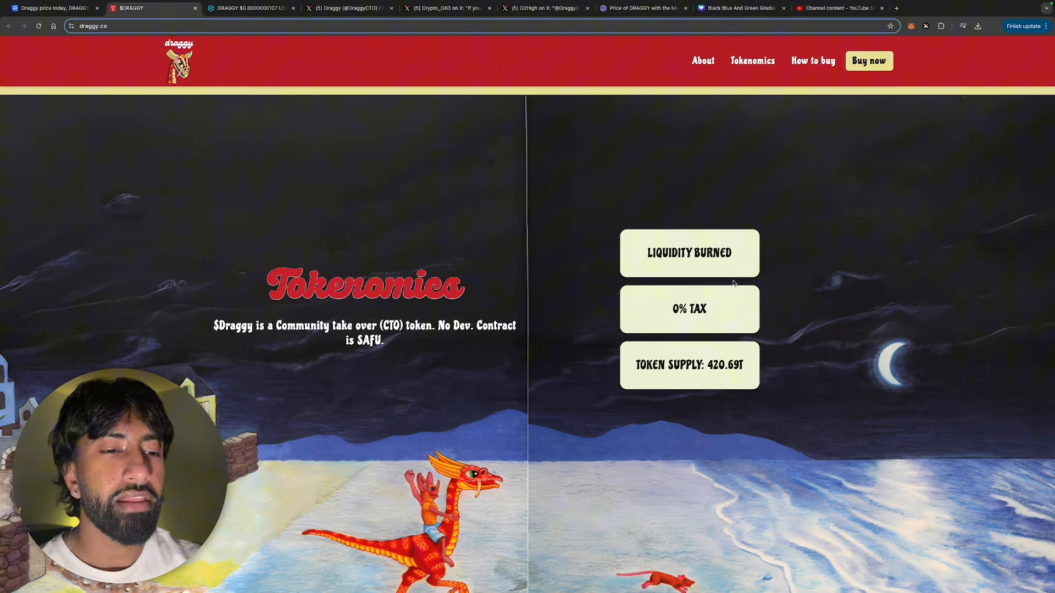
{"action": "scroll", "scroll_direction": "down", "scroll_amount": 3}
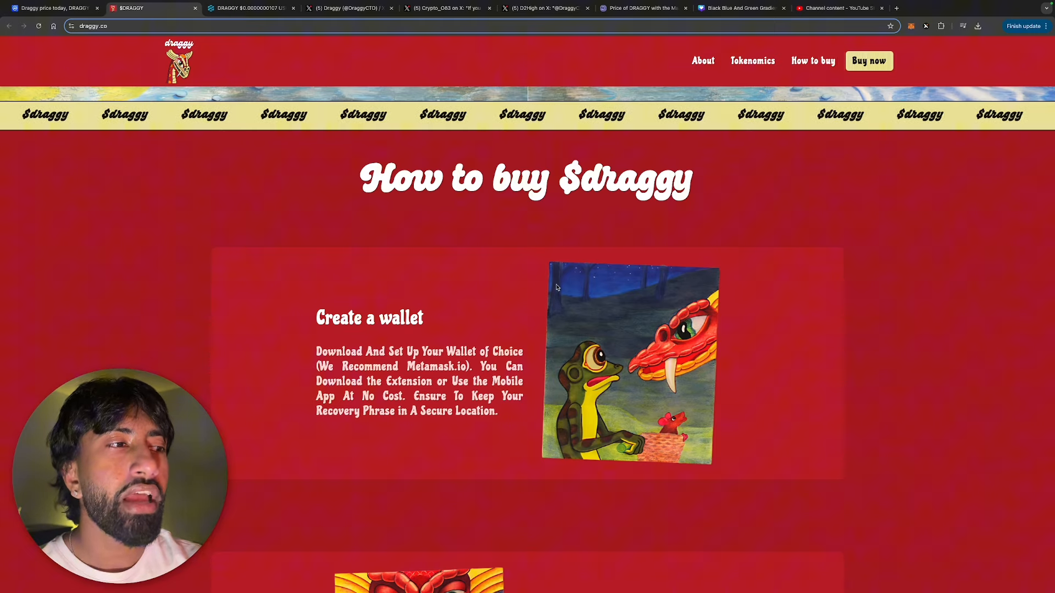
{"action": "left_click", "coordinate": [54, 8]}
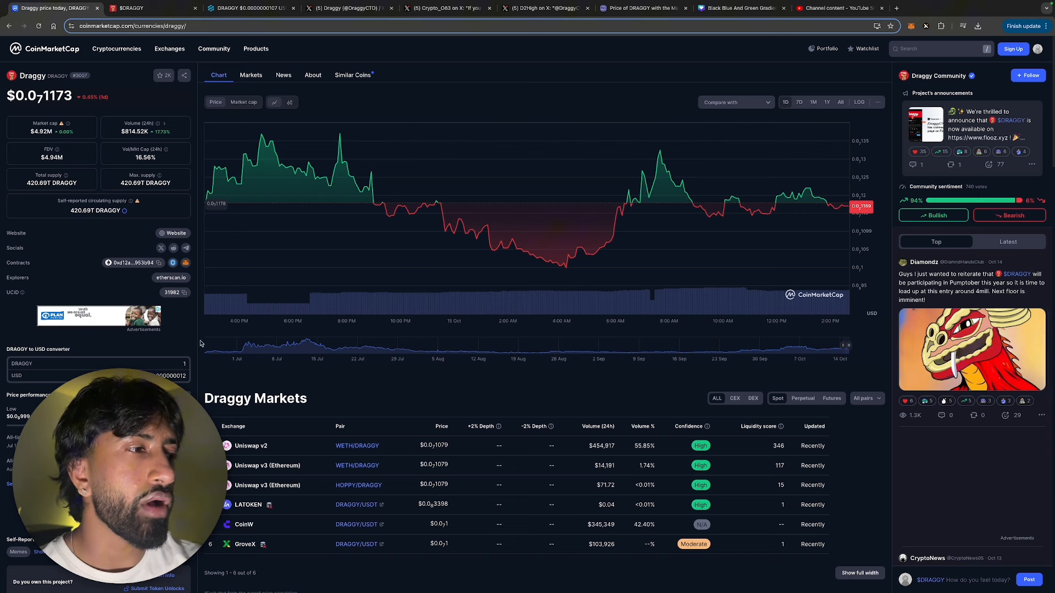
Scroll Draggy's CoinMarketCap page down toward the markets and trading pairs table
{"action": "scroll", "scroll_direction": "down", "scroll_amount": 3}
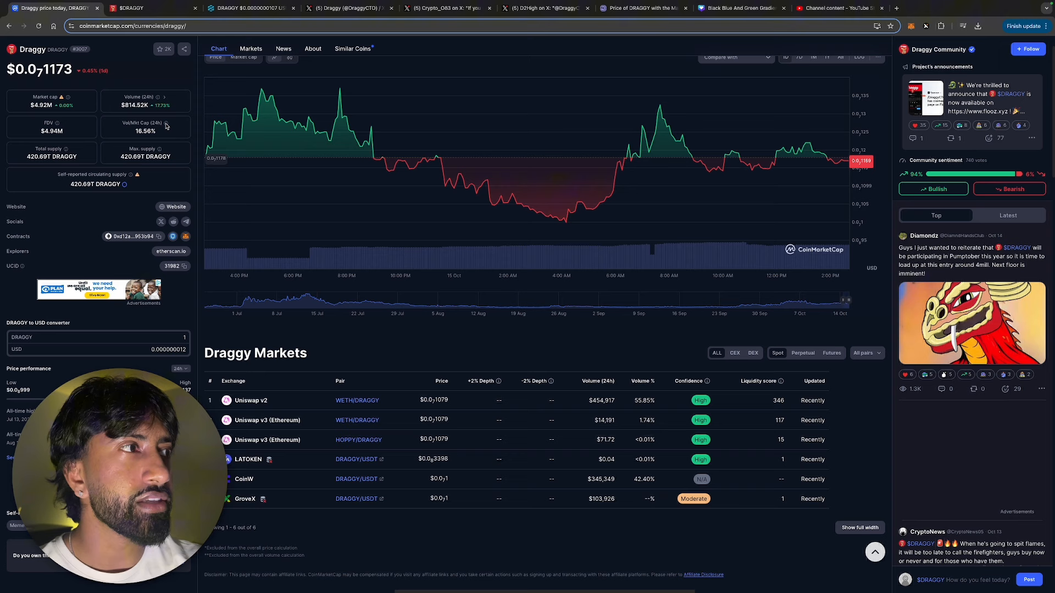
{"action": "mouse_move", "coordinate": [165, 127]}
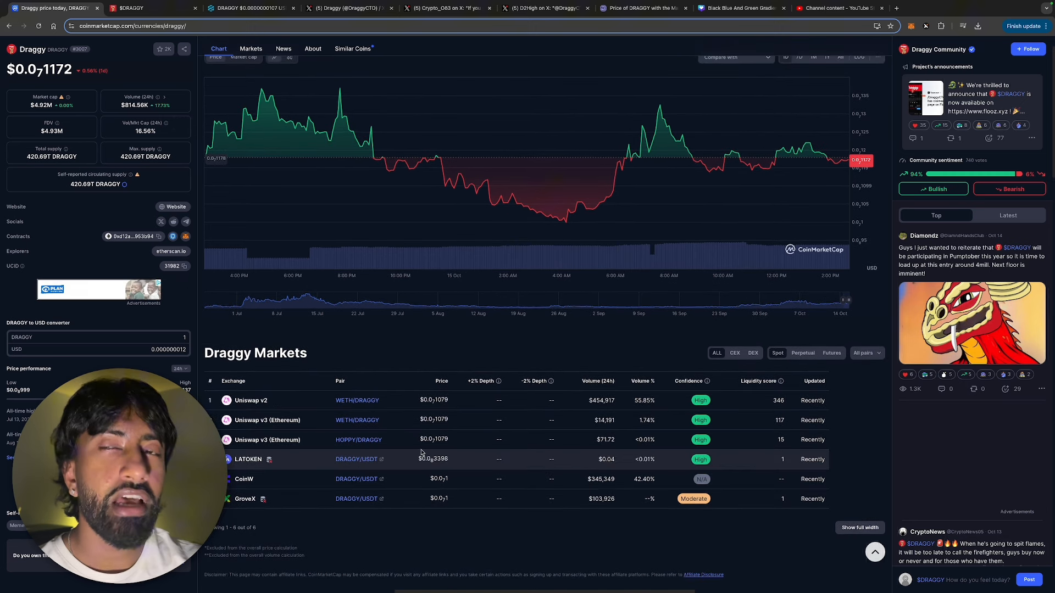
{"action": "mouse_move", "coordinate": [362, 145]}
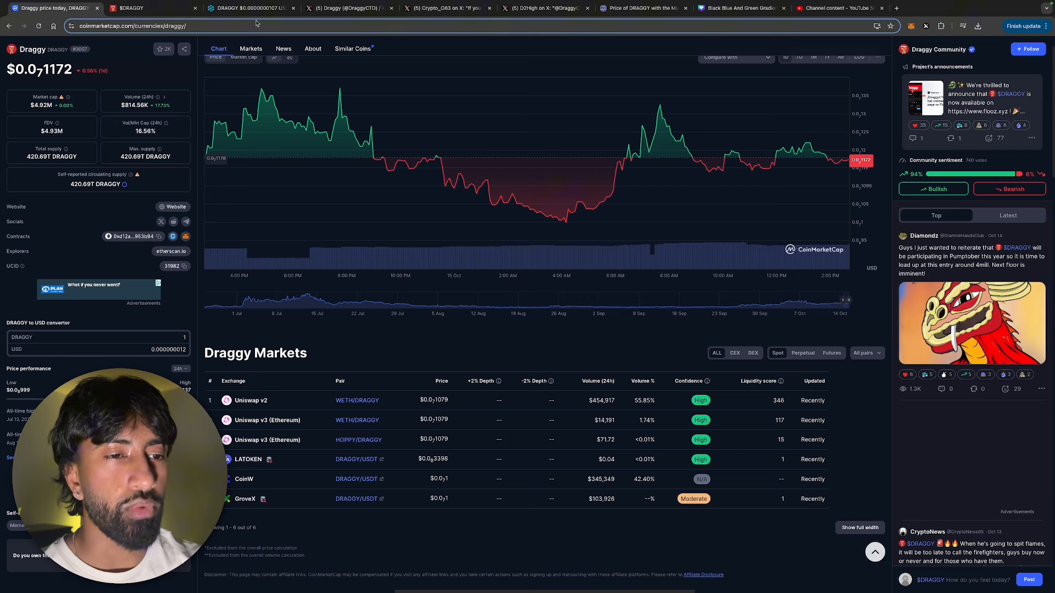
Switch to the DEXTools tab showing the DRAGGY/WETH chart and trades
{"action": "left_click", "coordinate": [249, 8]}
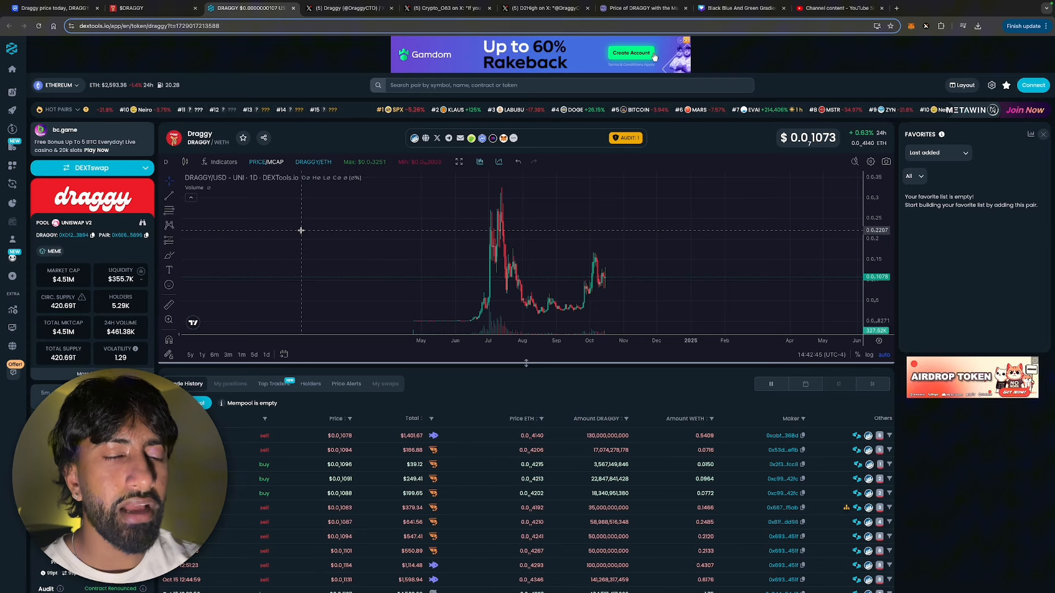
{"action": "mouse_move", "coordinate": [237, 208]}
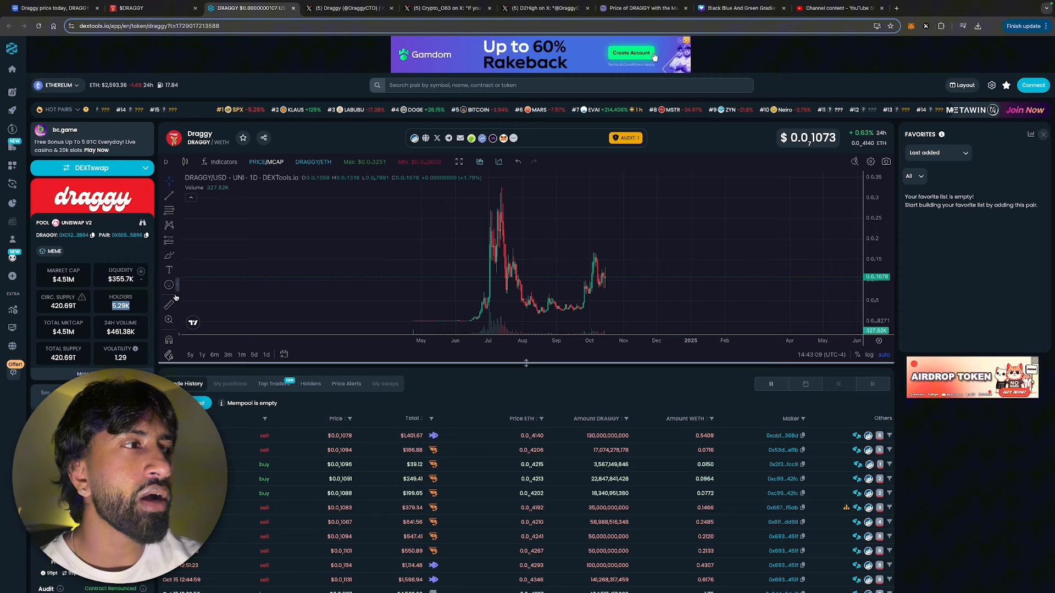
{"action": "mouse_move", "coordinate": [584, 306]}
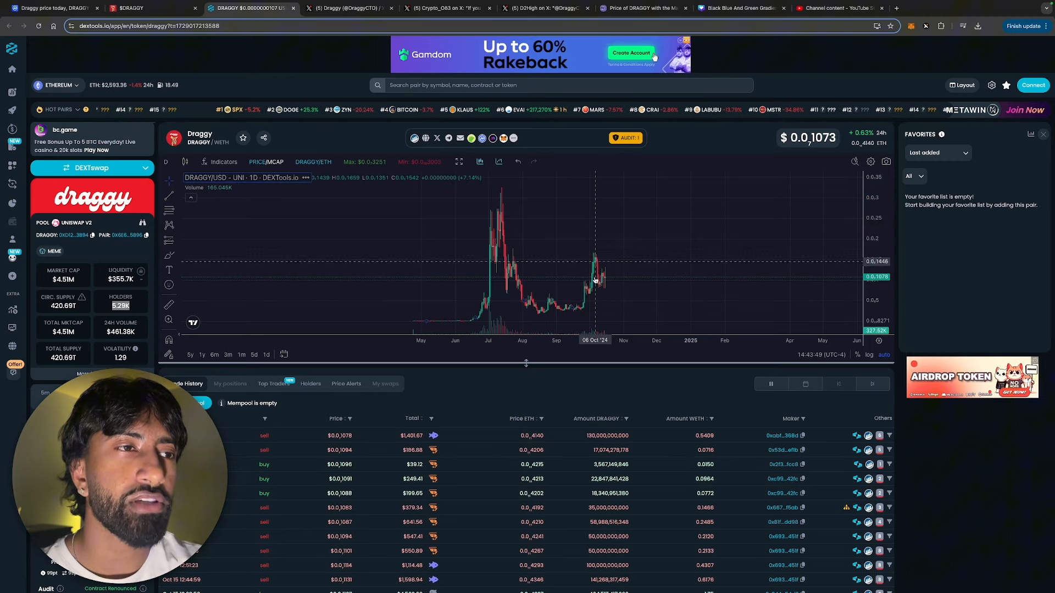
{"action": "mouse_move", "coordinate": [590, 294]}
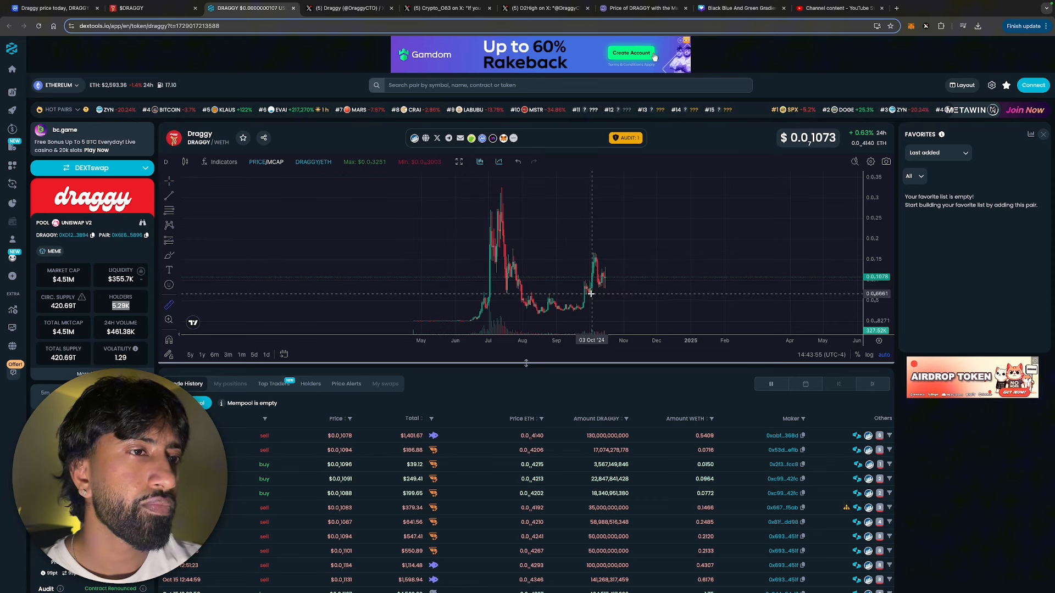
{"action": "mouse_move", "coordinate": [596, 250]}
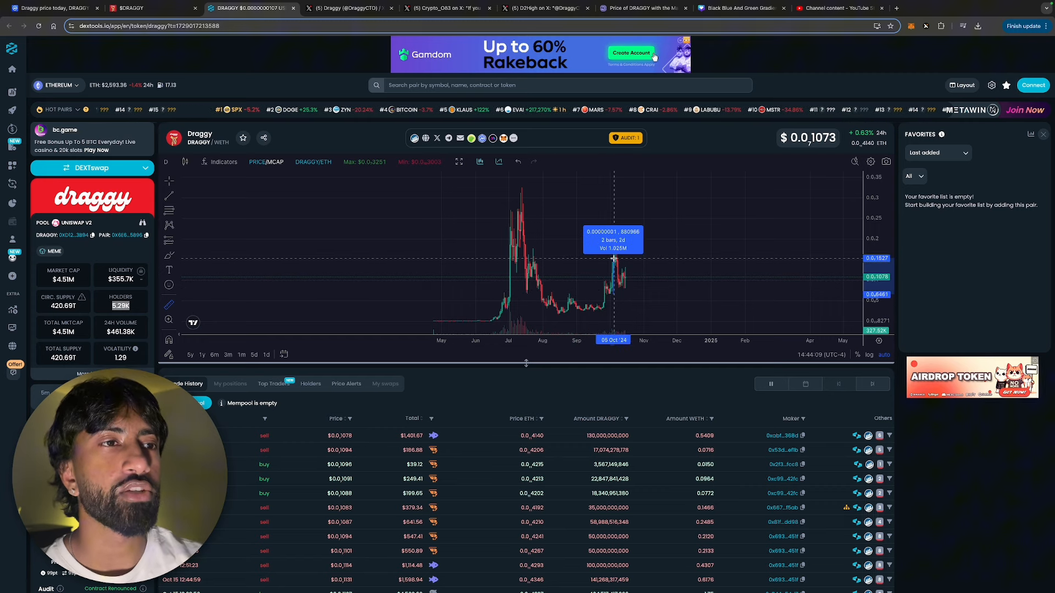
{"action": "mouse_move", "coordinate": [619, 257]}
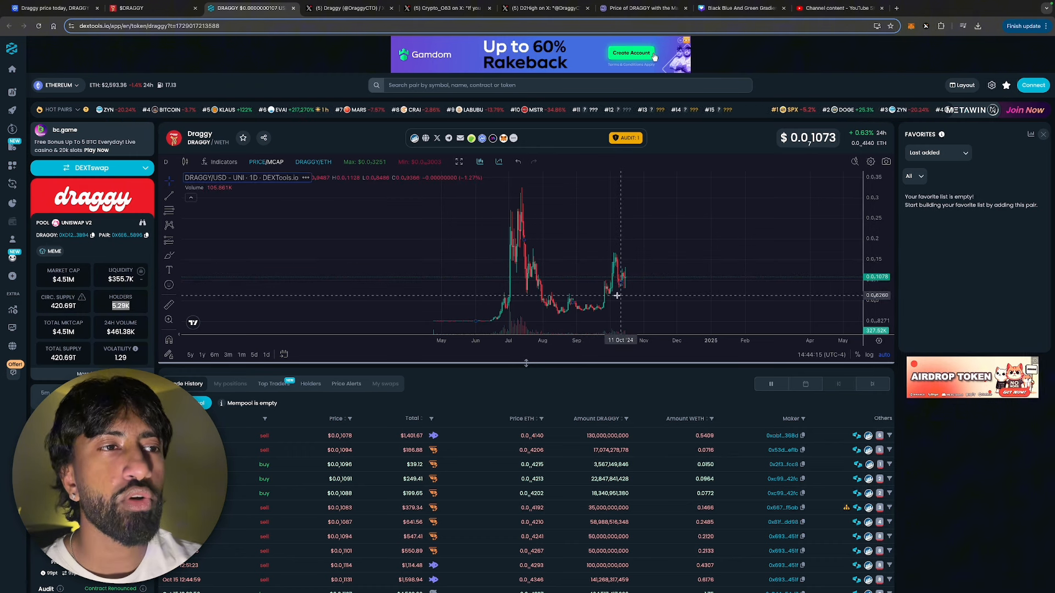
{"action": "mouse_move", "coordinate": [612, 294]}
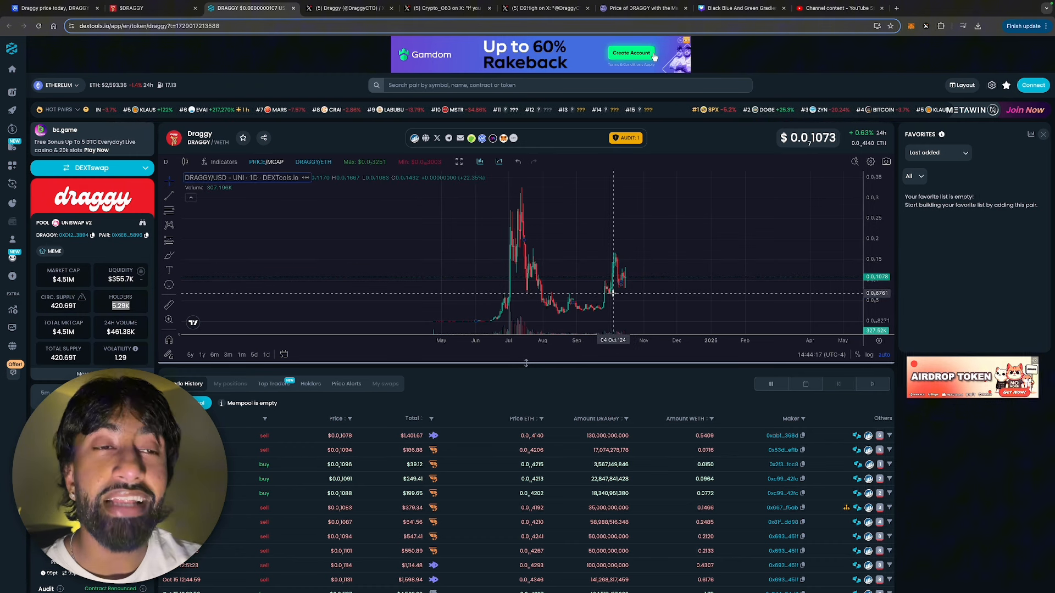
{"action": "mouse_move", "coordinate": [627, 278]}
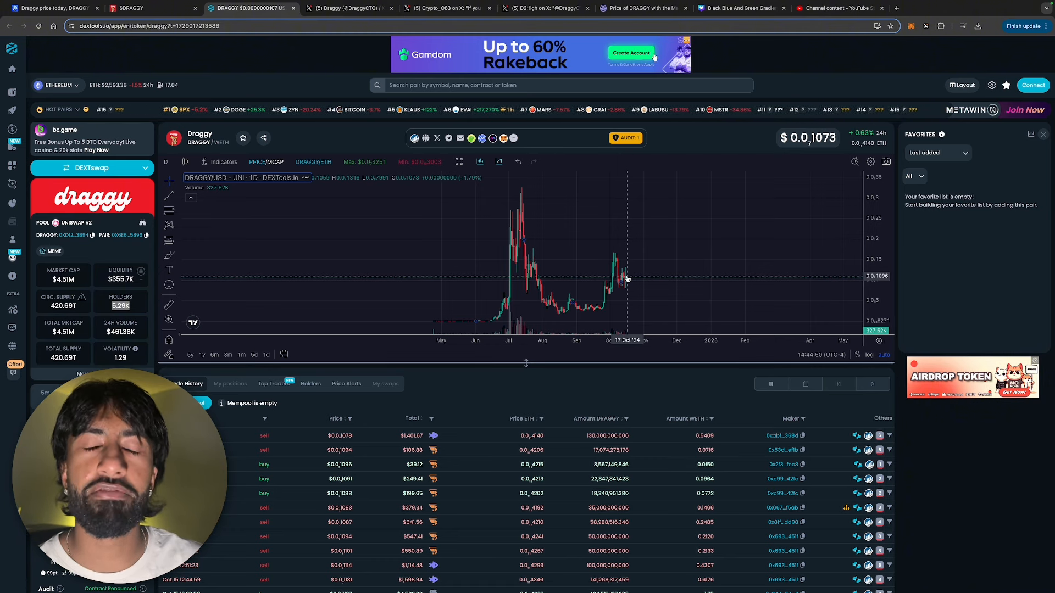
{"action": "left_click", "coordinate": [348, 8]}
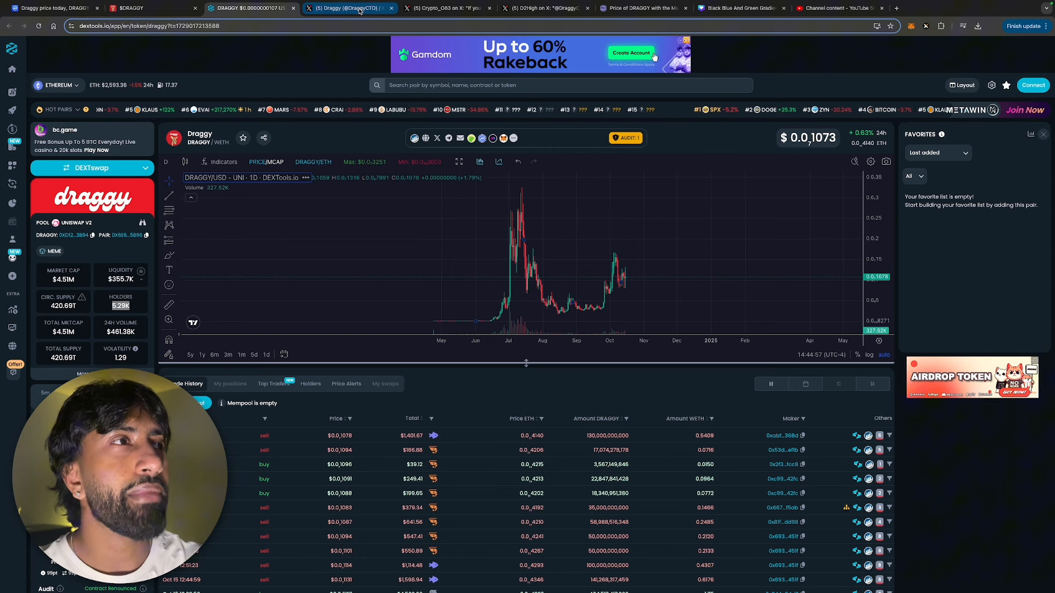
View Draggy's X profile, then the MarketCapOf DRAGGY vs HOPPY comparison
{"action": "left_click", "coordinate": [347, 8]}
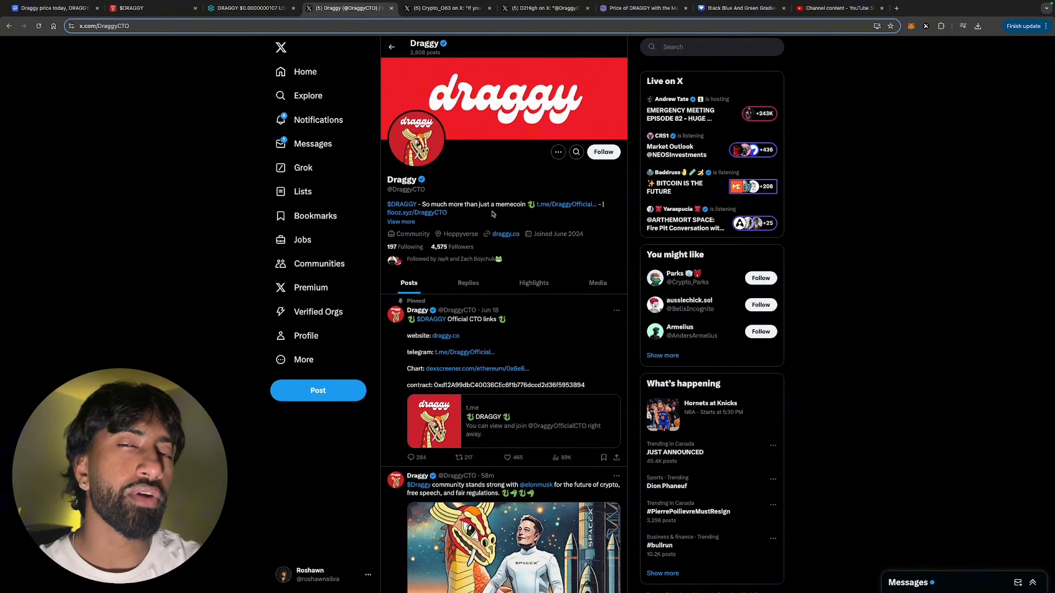
{"action": "mouse_move", "coordinate": [501, 178]}
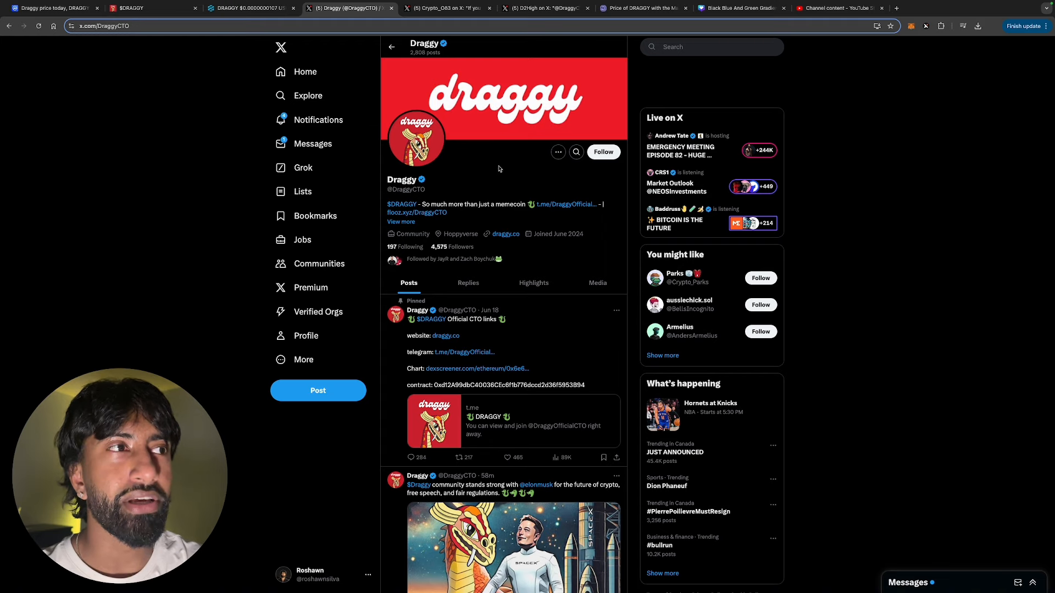
{"action": "mouse_move", "coordinate": [491, 179]}
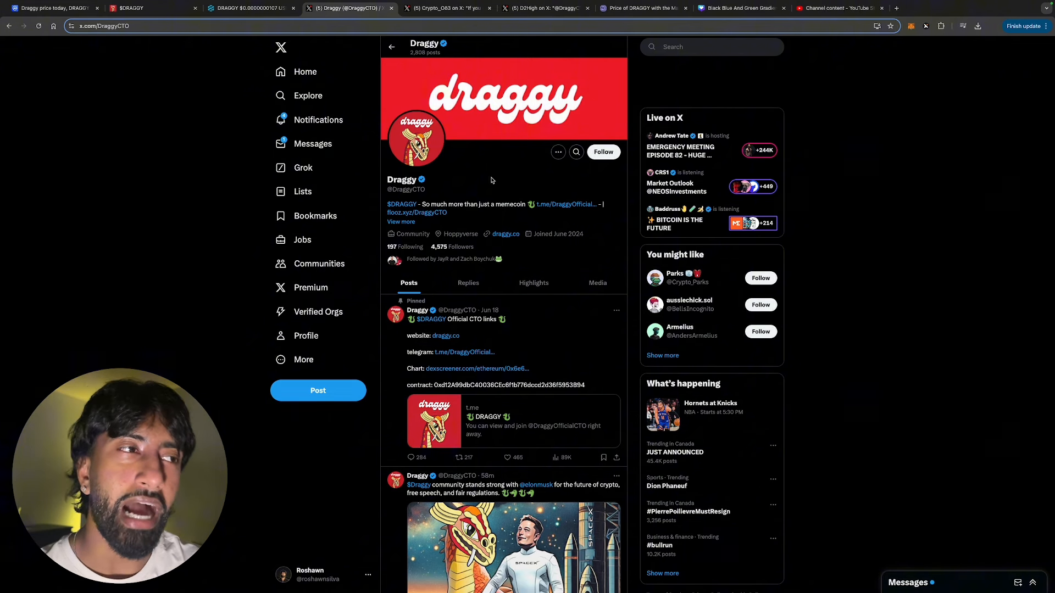
{"action": "left_click", "coordinate": [447, 8]}
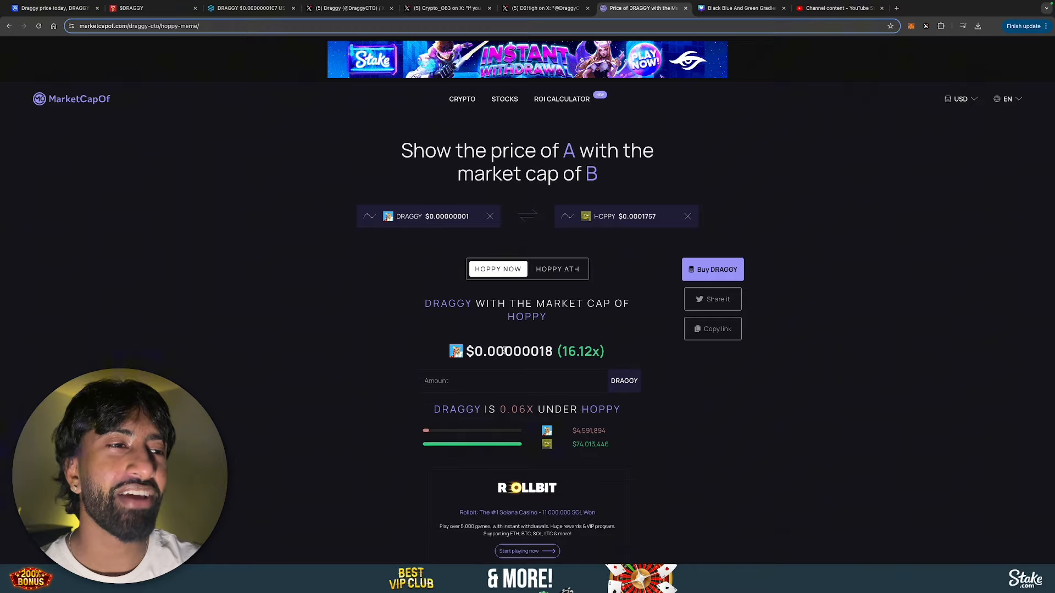
Replace HOPPY with Brett, pricing Draggy at $0.00000255 (236.76x)
{"action": "left_click", "coordinate": [557, 269]}
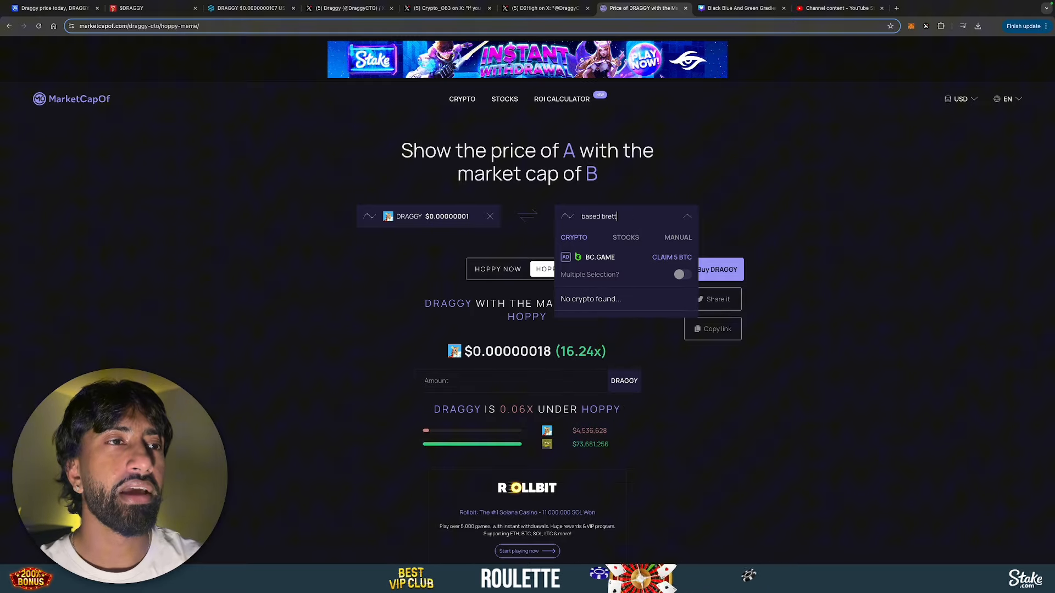
{"action": "key", "text": "Backspace"}
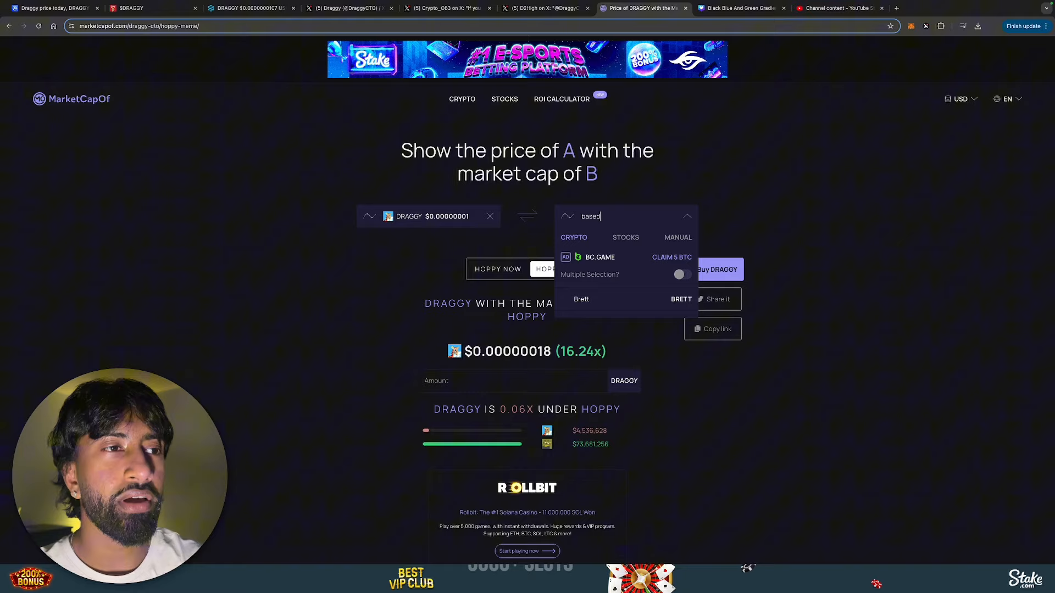
{"action": "left_click", "coordinate": [581, 299]}
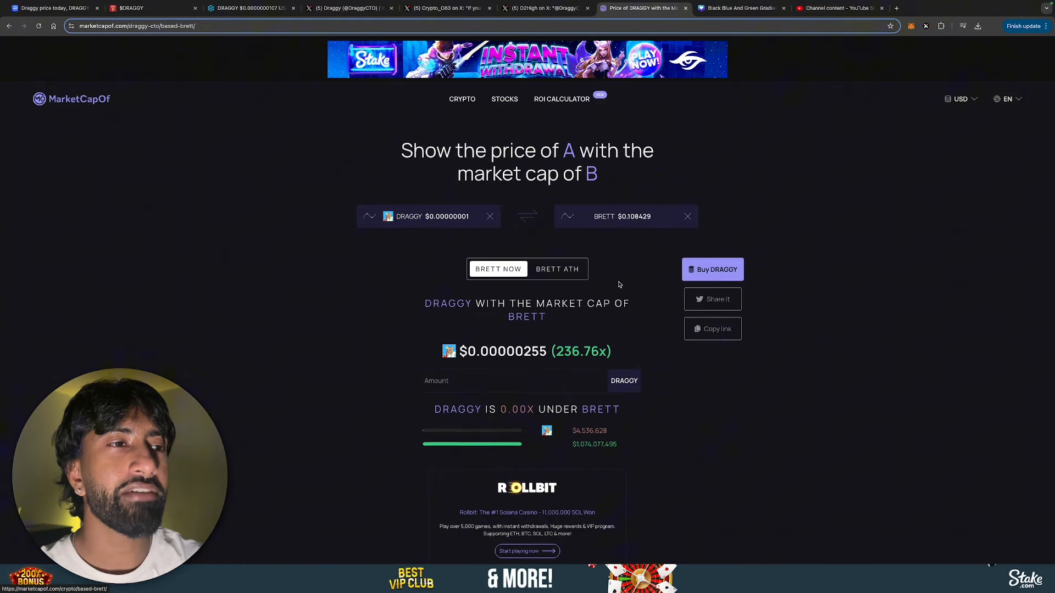